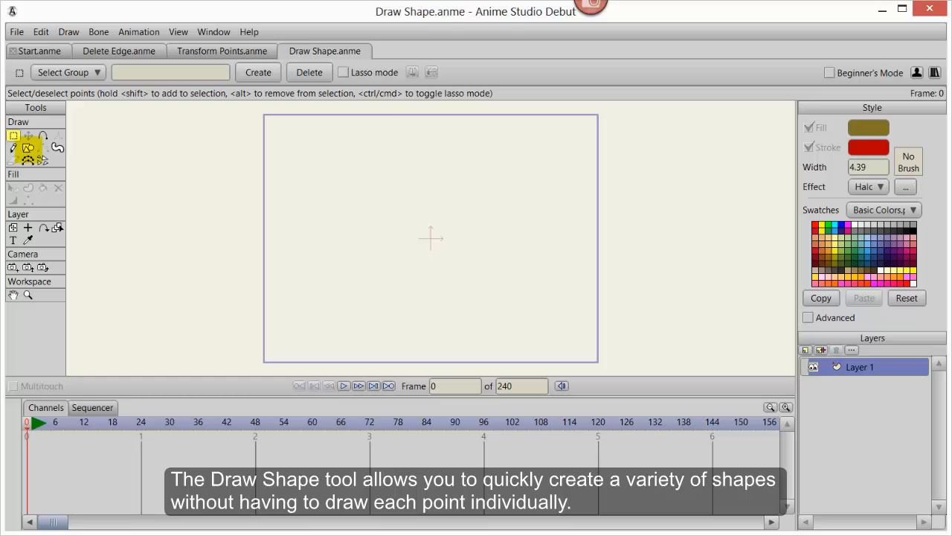
mouse_move(623, 508)
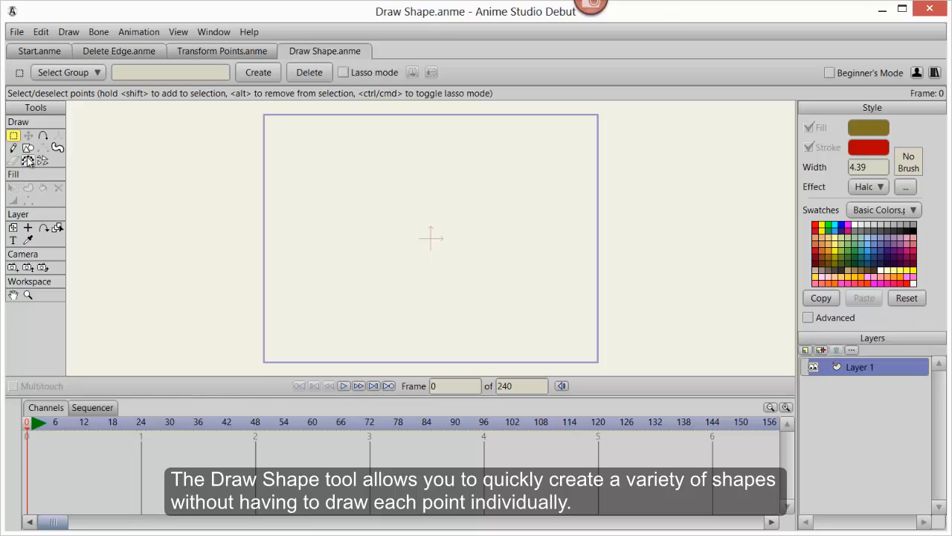
Activate the Draw Shape tool so rectangles, ovals, triangles and stars can be drawn.
left_click(26, 149)
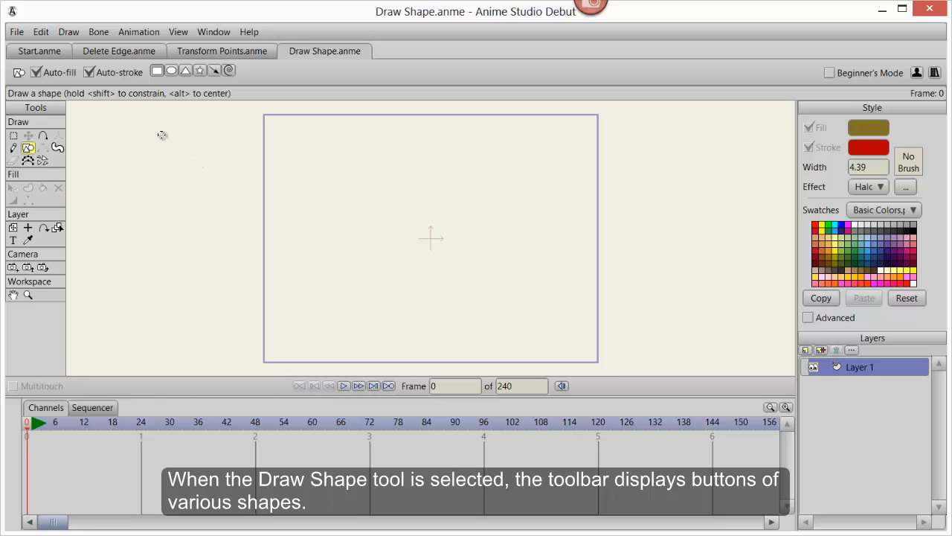
mouse_move(158, 70)
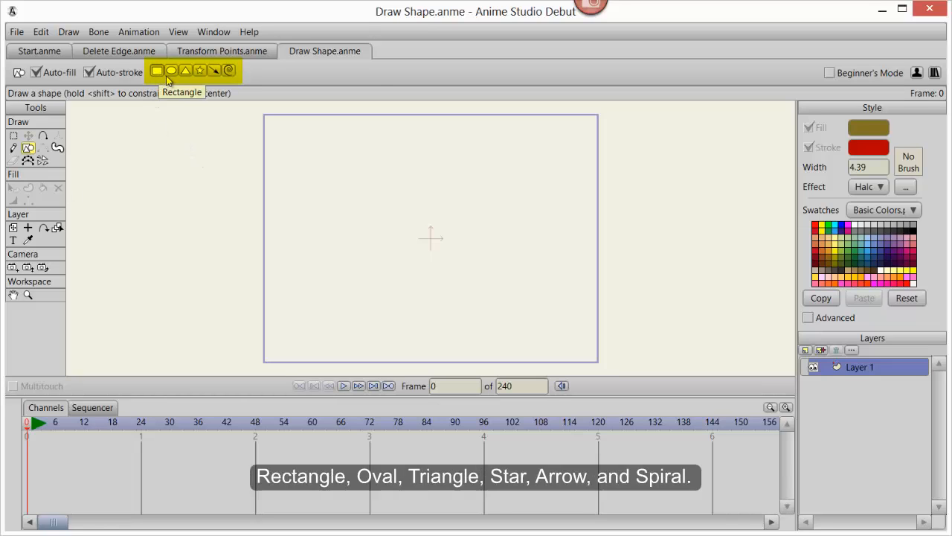
mouse_move(185, 70)
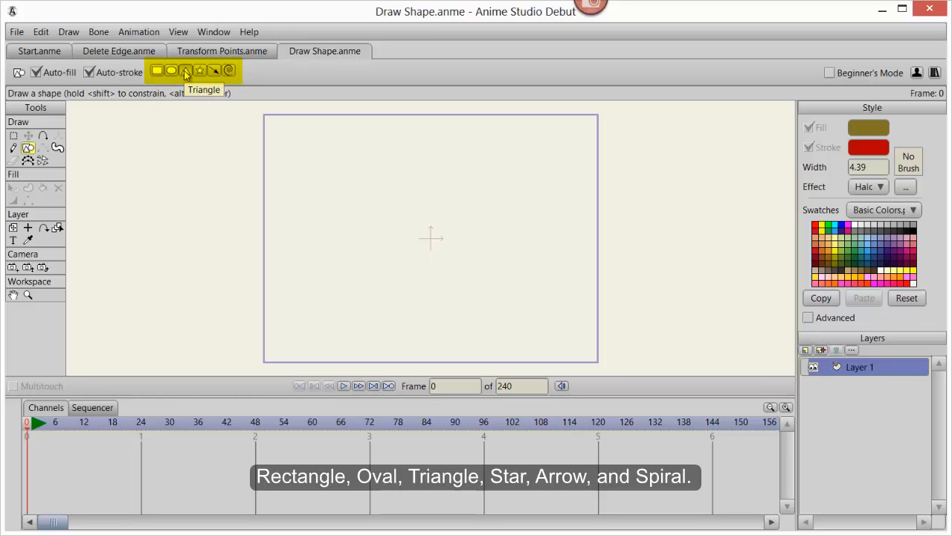
mouse_move(215, 70)
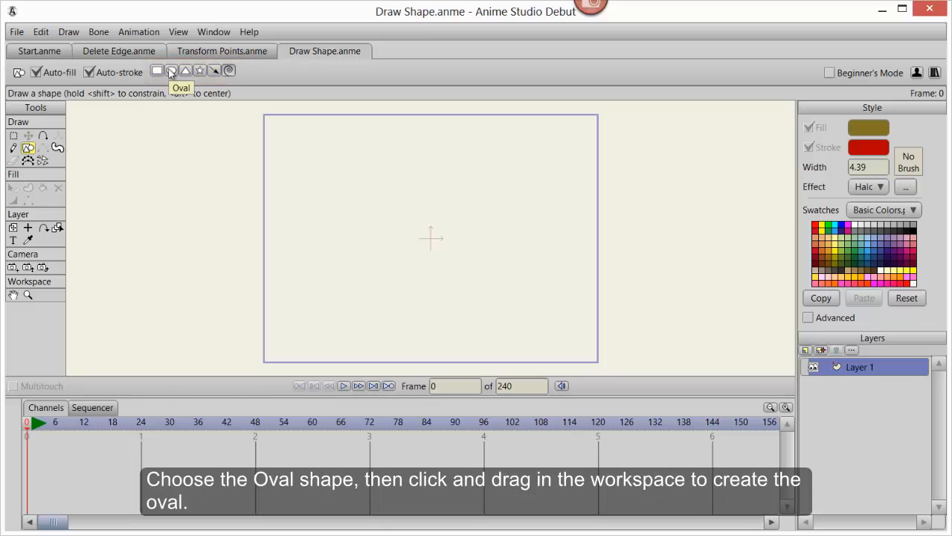
Draw a brown filled circle in the centre of the canvas with the Oval shape.
left_click(171, 70)
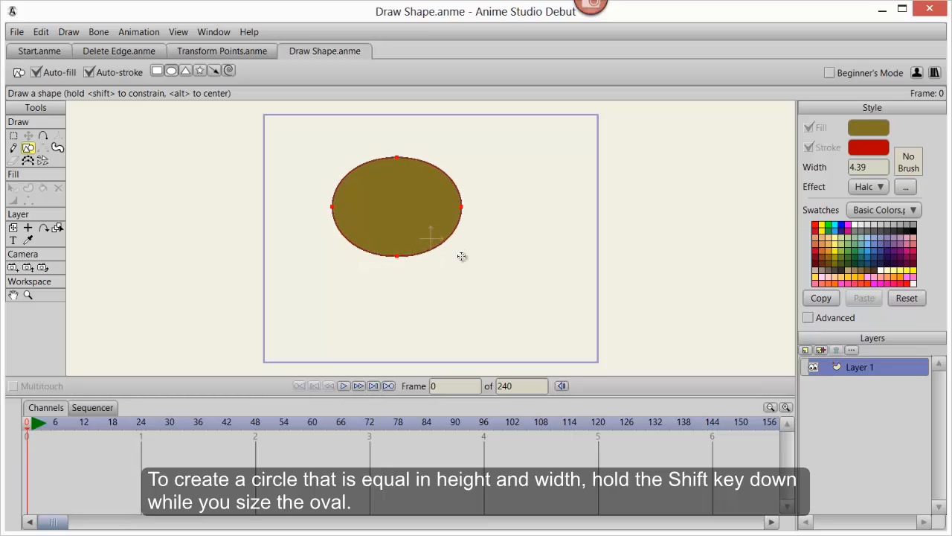
left_click_drag(395, 256, 417, 325)
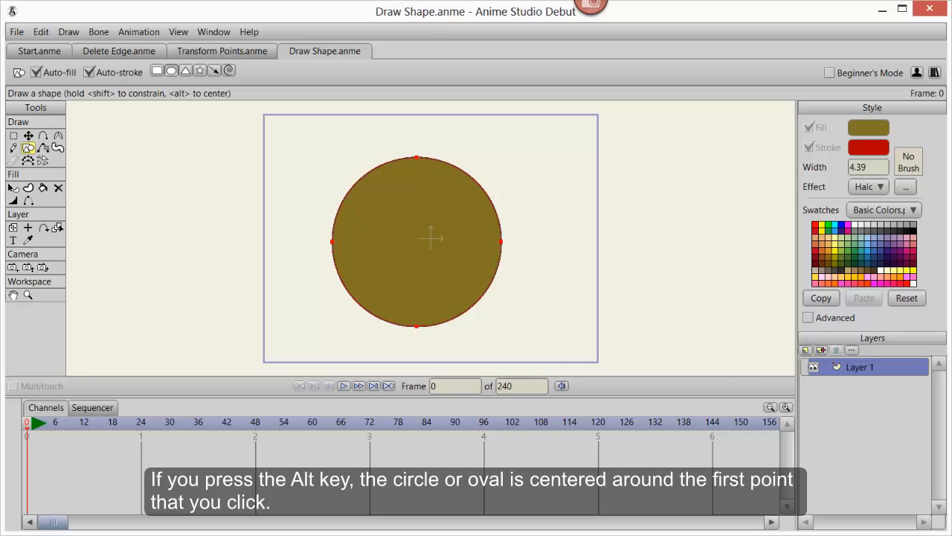
Change the fill colour for new shapes to light yellow in the Color Picker.
left_click(869, 128)
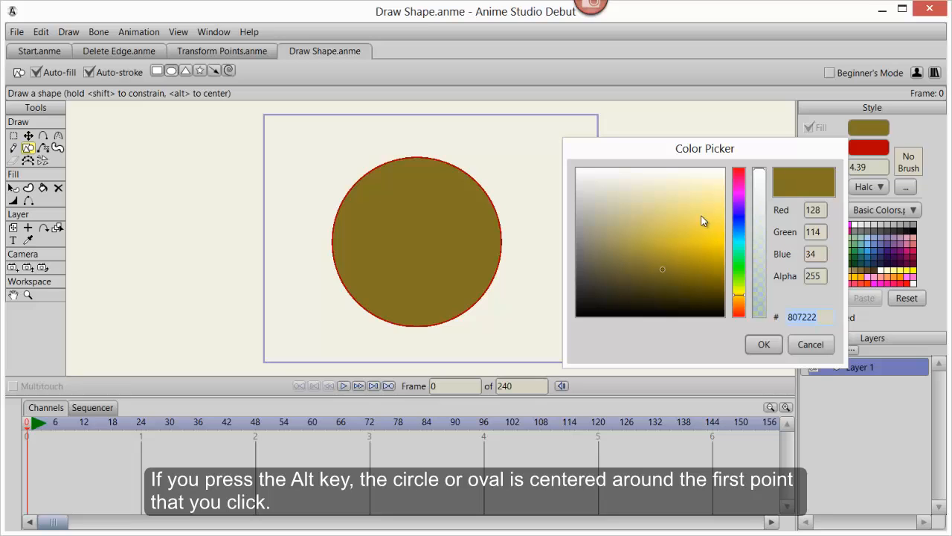
left_click(699, 217)
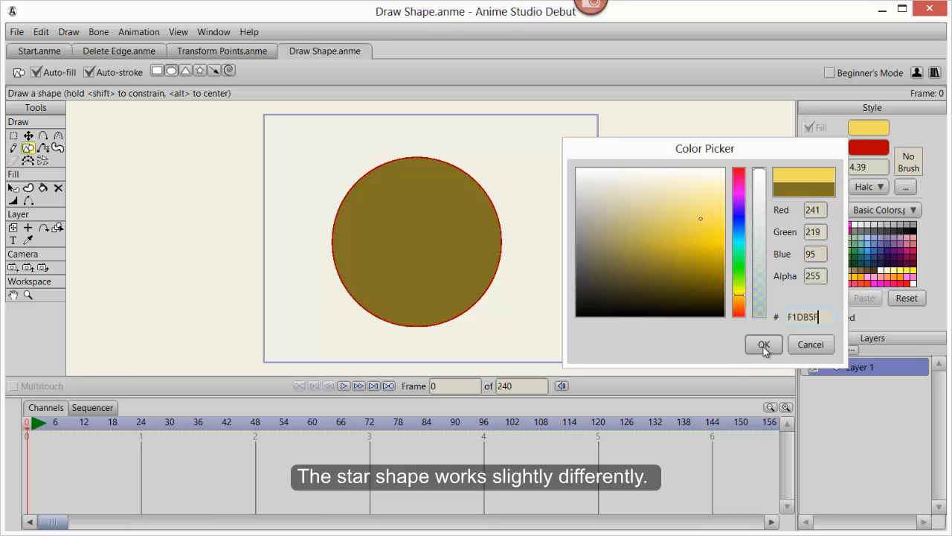
left_click(764, 345)
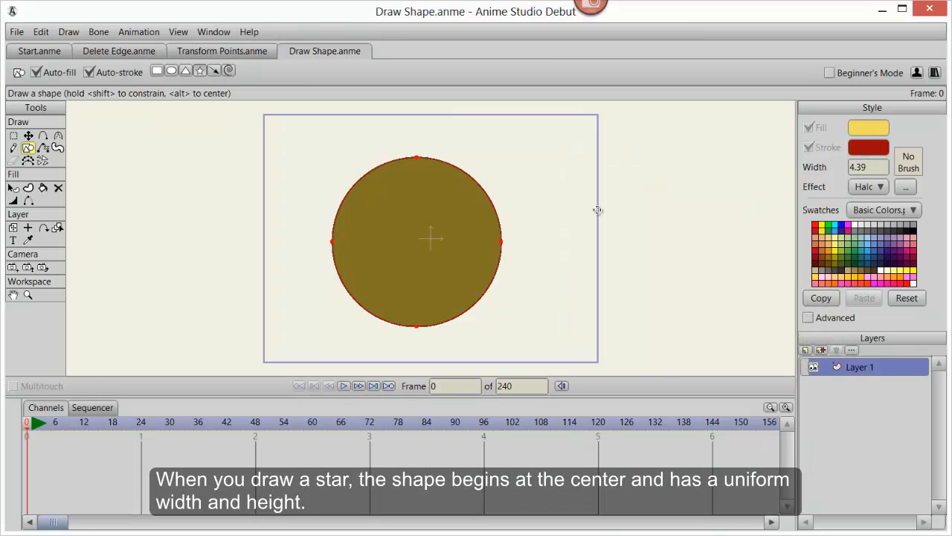
Draw three stars around the circle: two yellow-filled with outlines, one outline-only.
left_click_drag(542, 171, 584, 229)
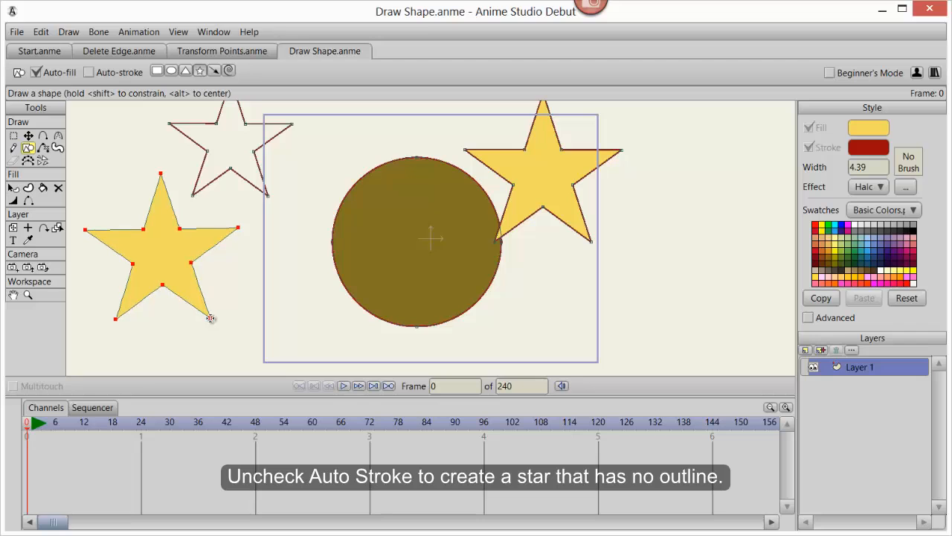
Set green fill, magenta stroke of width 8, and re-enable Auto-stroke for new shapes.
left_click(869, 128)
type("8")
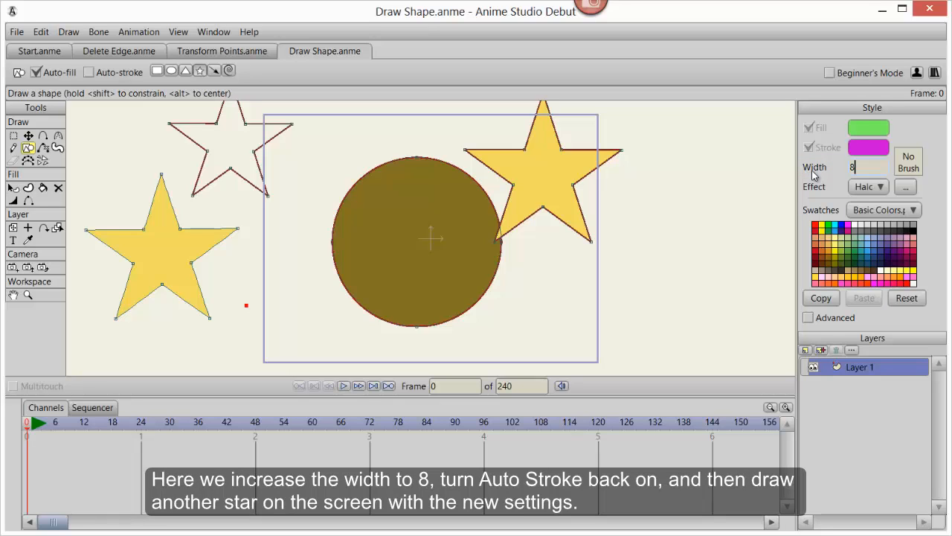
left_click(89, 71)
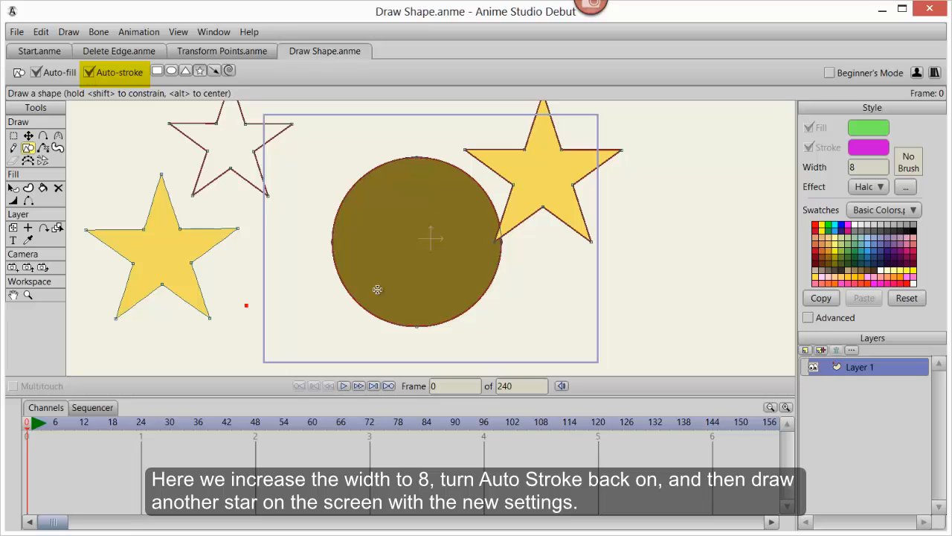